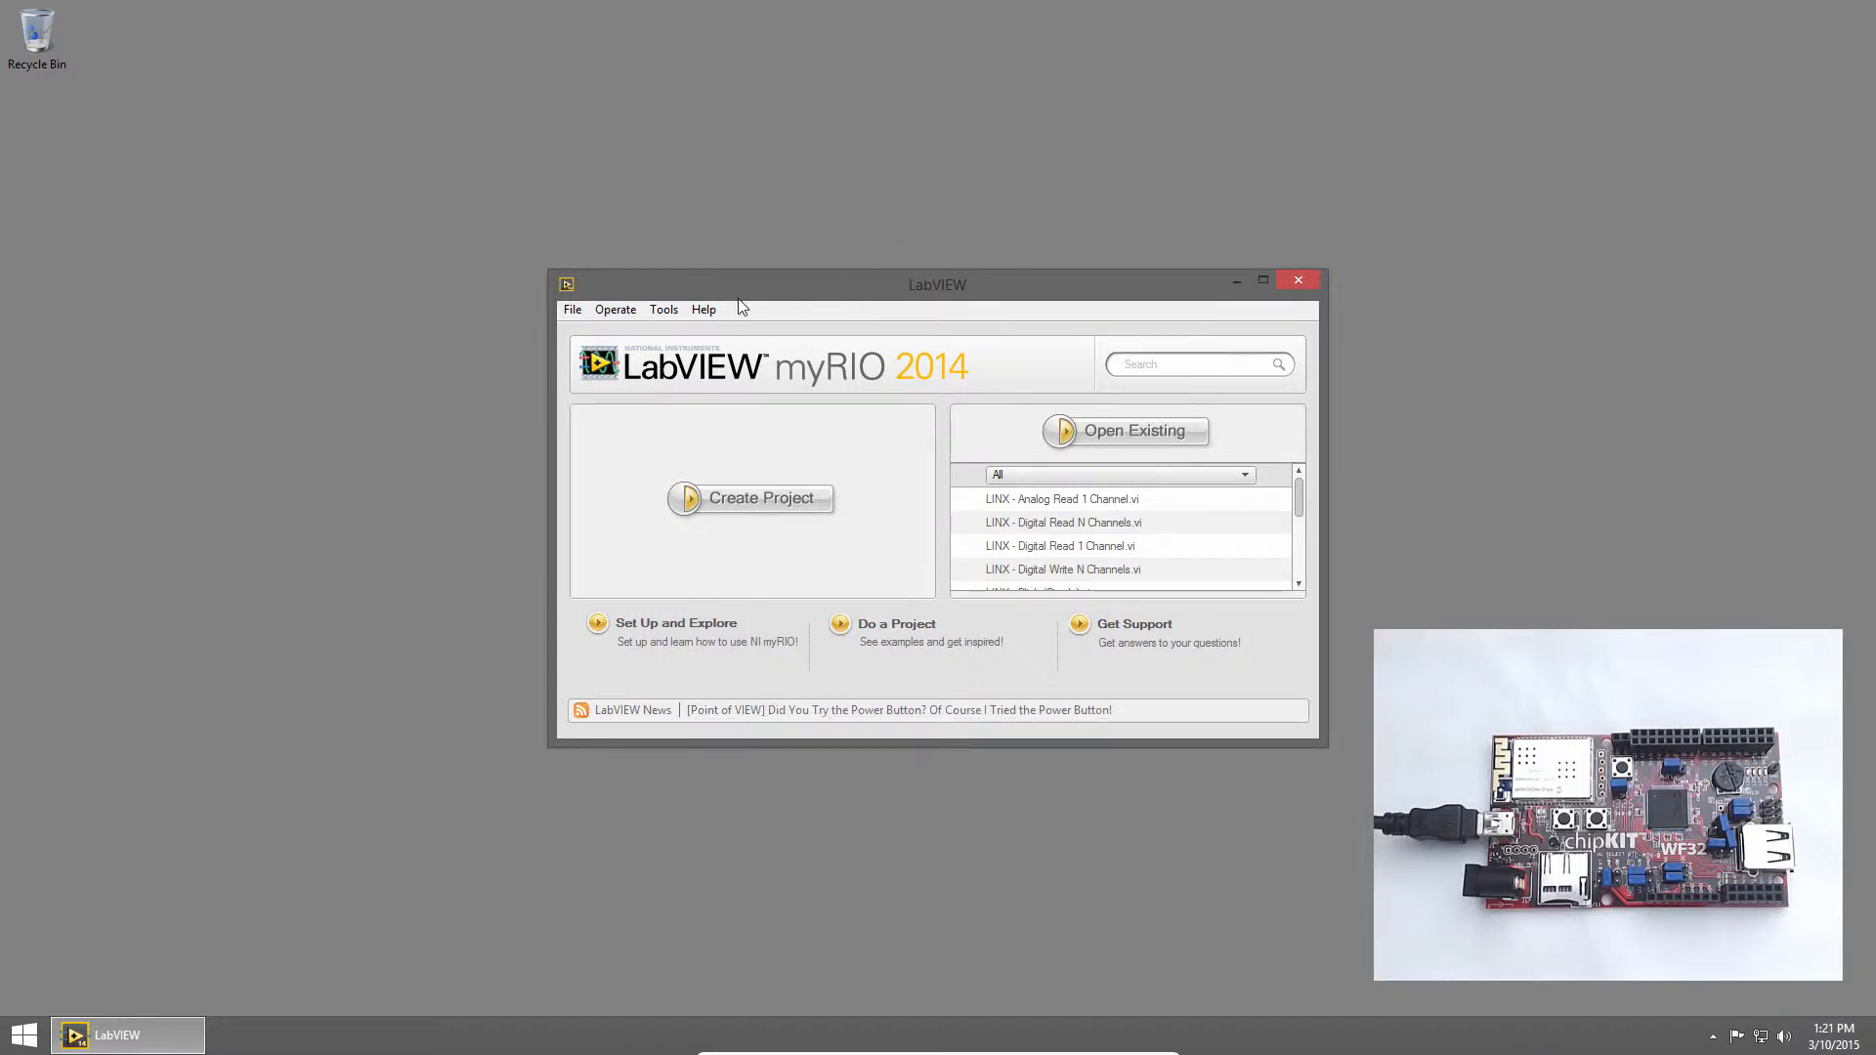
# Search the Example Finder for 'linx' and select LINX - Analog Read 1 Channel.vi
pyautogui.click(703, 309)
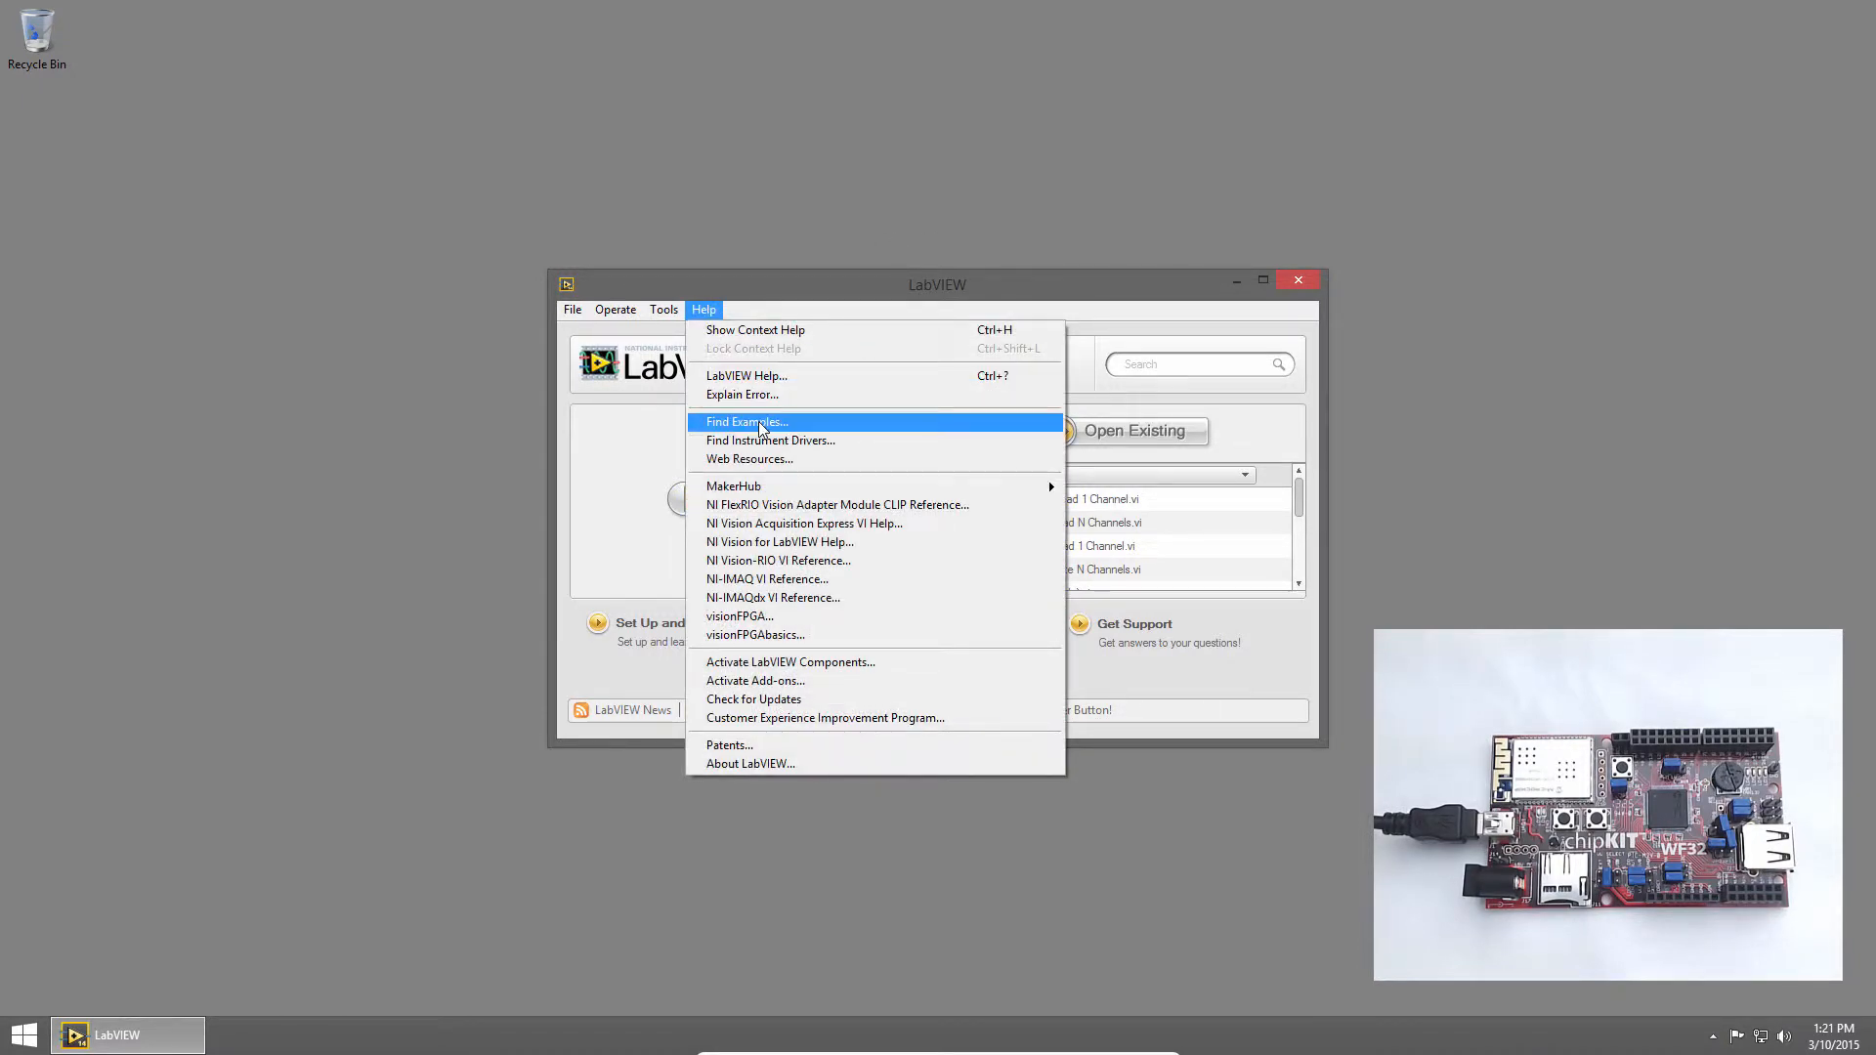
pyautogui.click(746, 421)
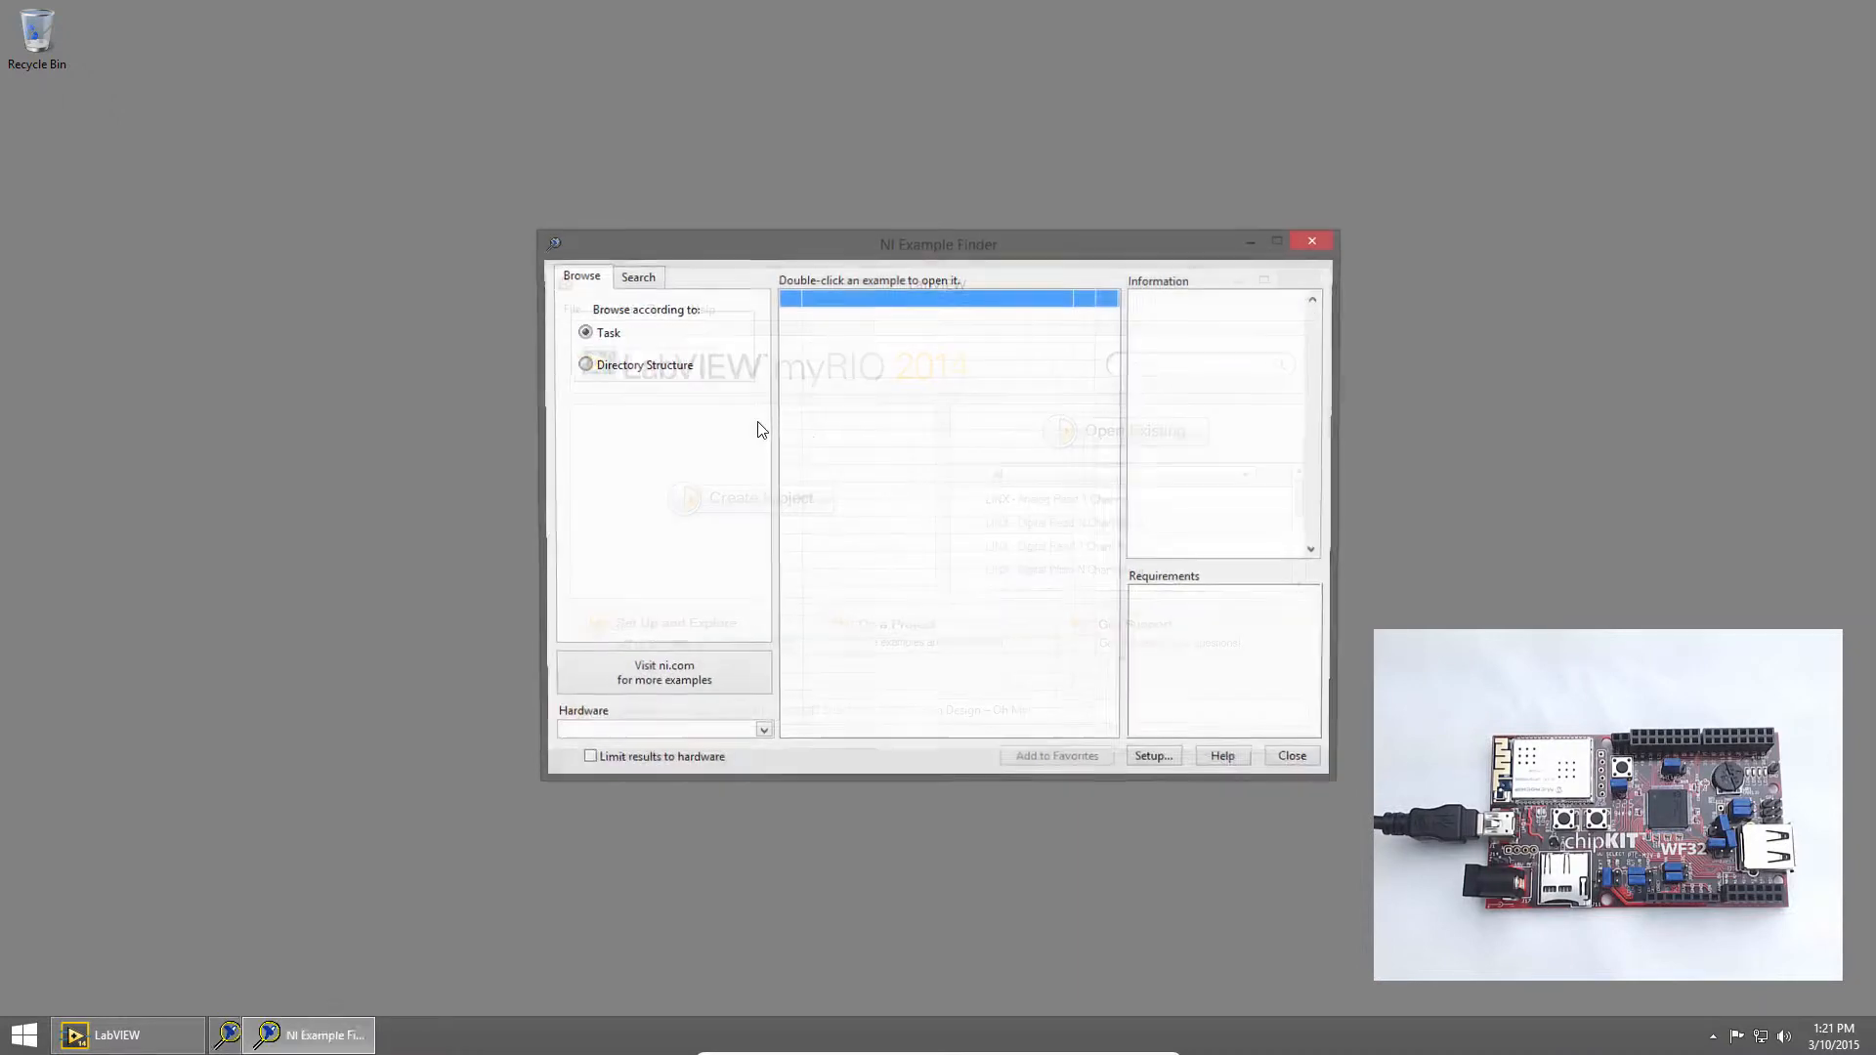
pyautogui.click(636, 277)
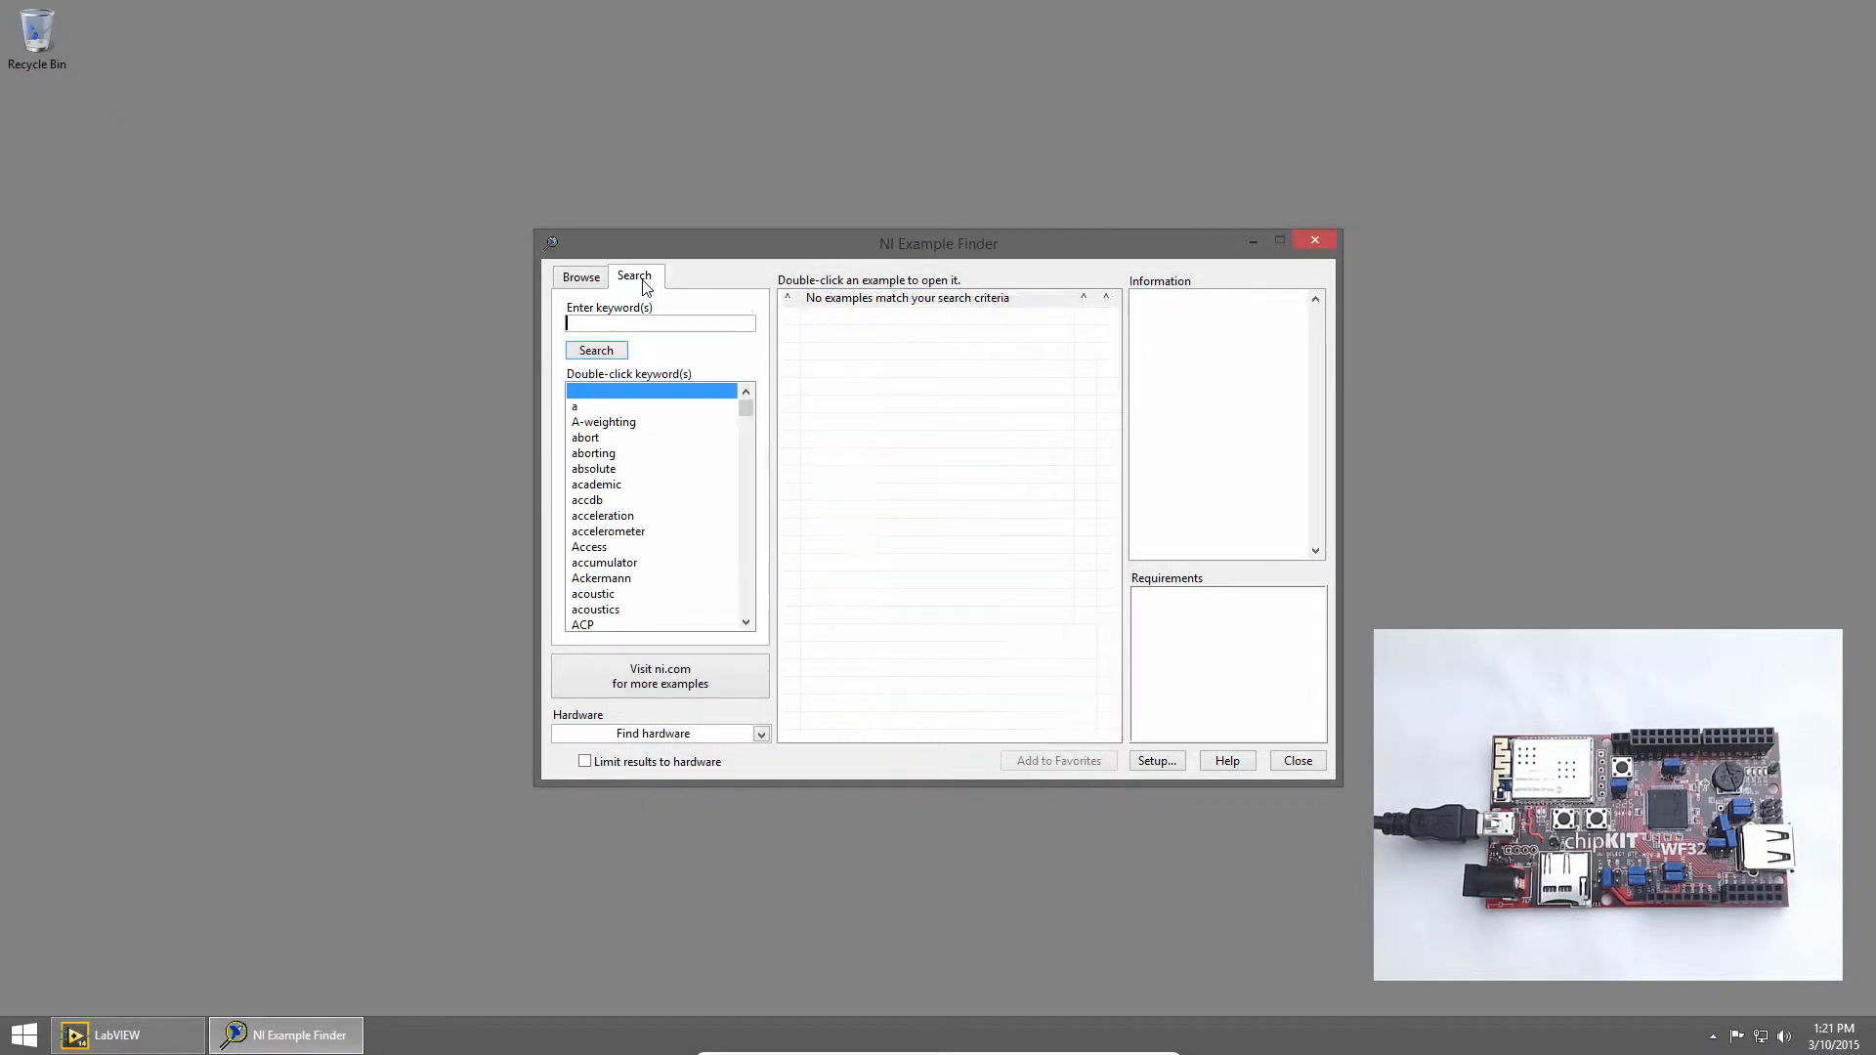
pyautogui.write('linx')
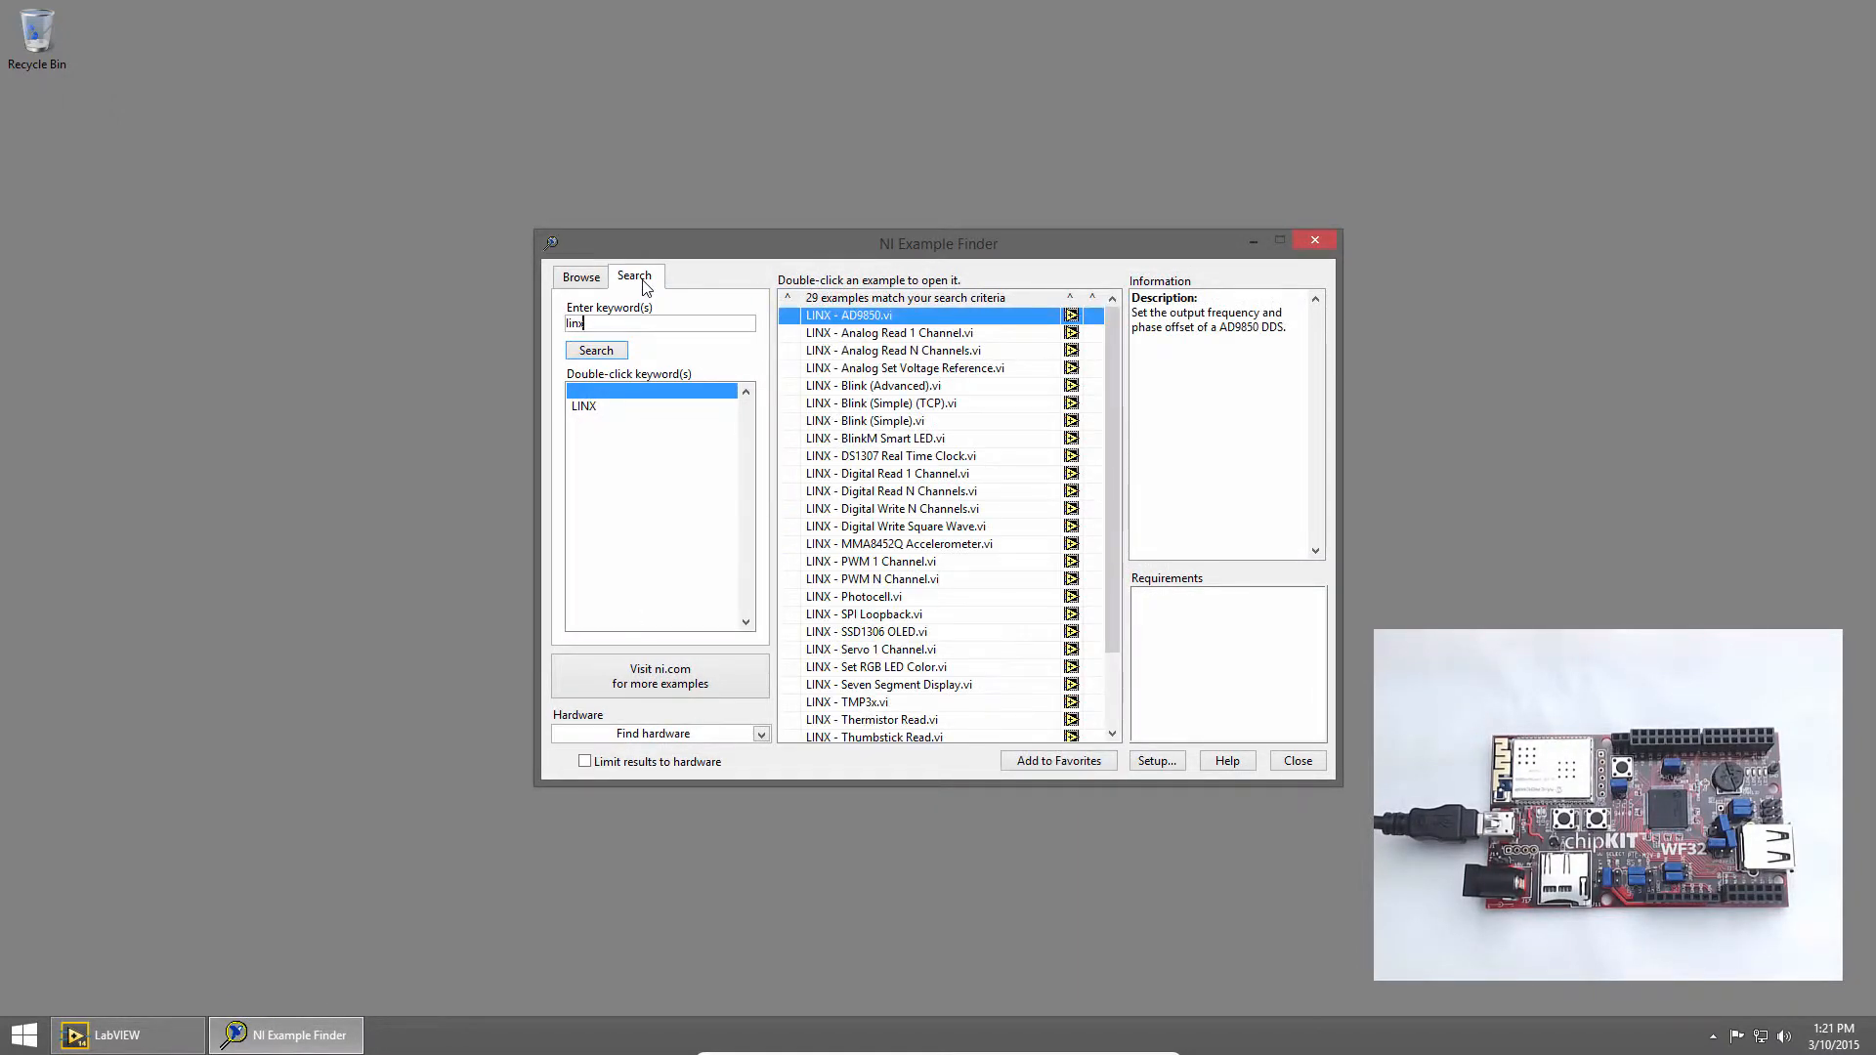
pyautogui.click(890, 332)
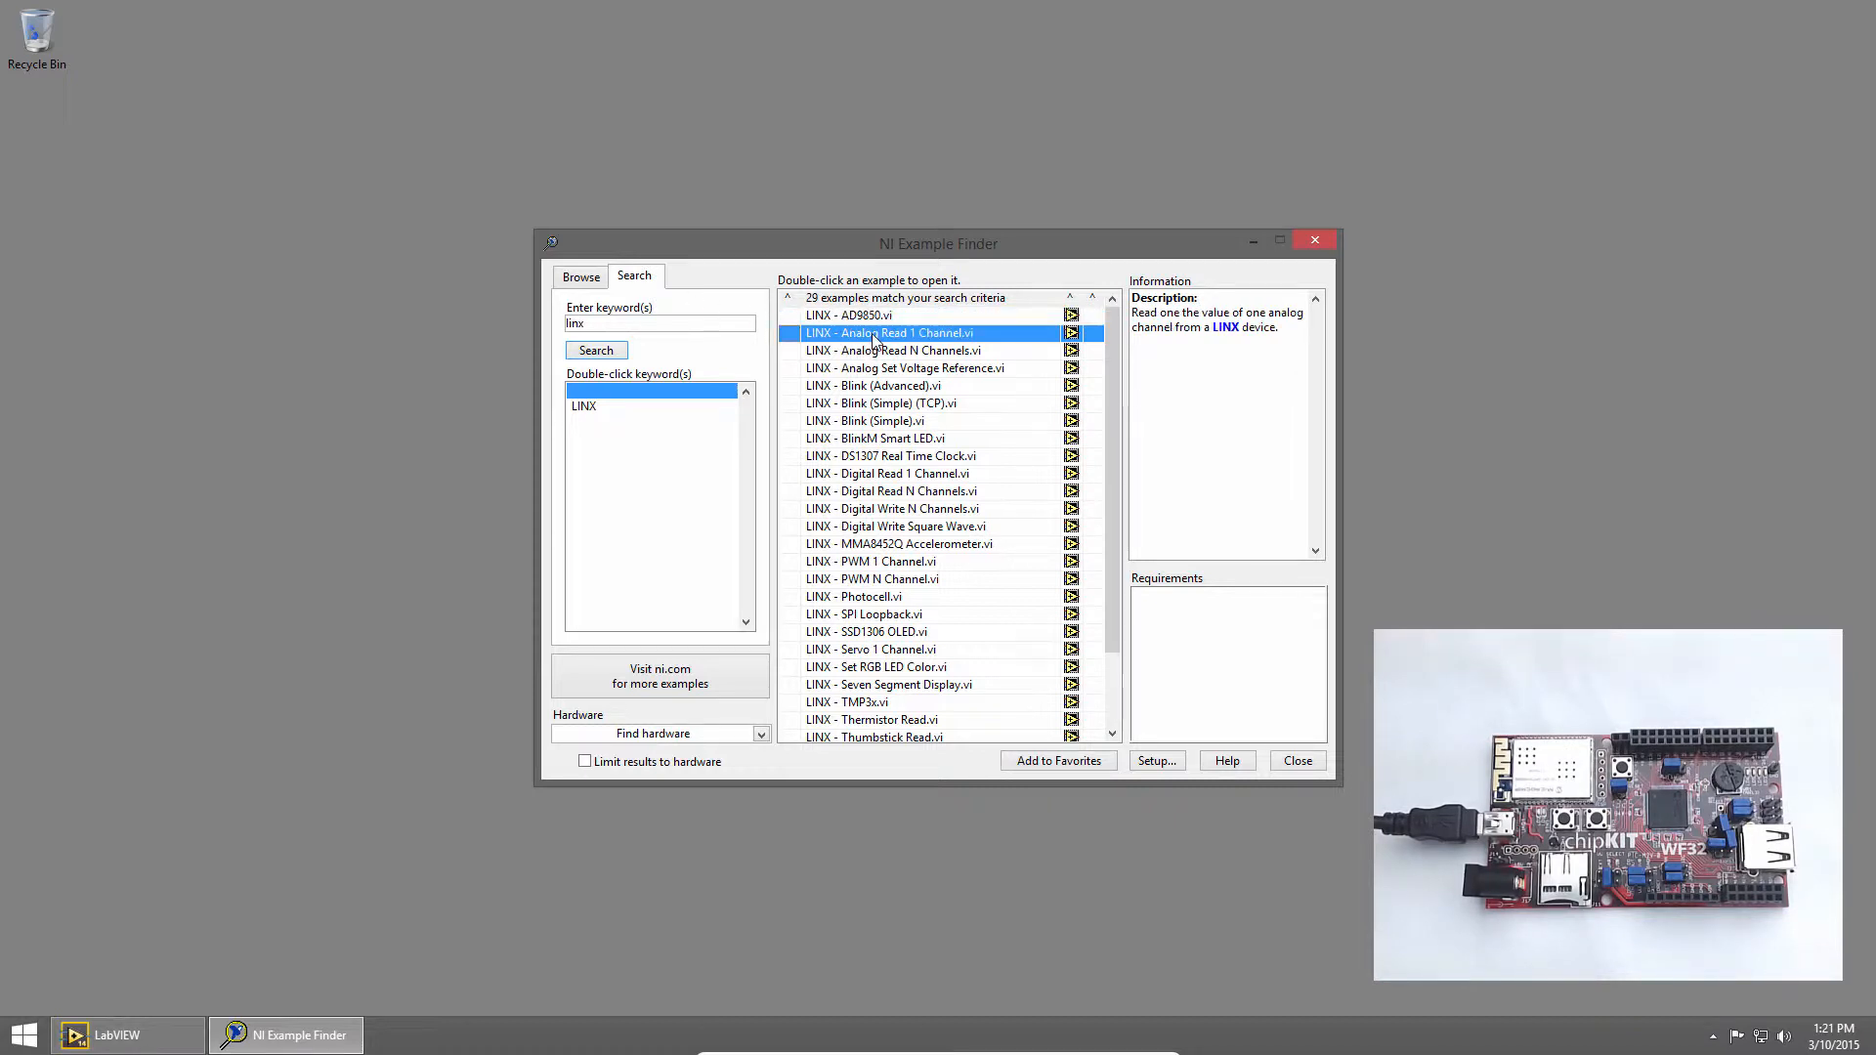
# Load the Analog Read 1 Channel example and dismiss the Example Finder
pyautogui.doubleClick(888, 332)
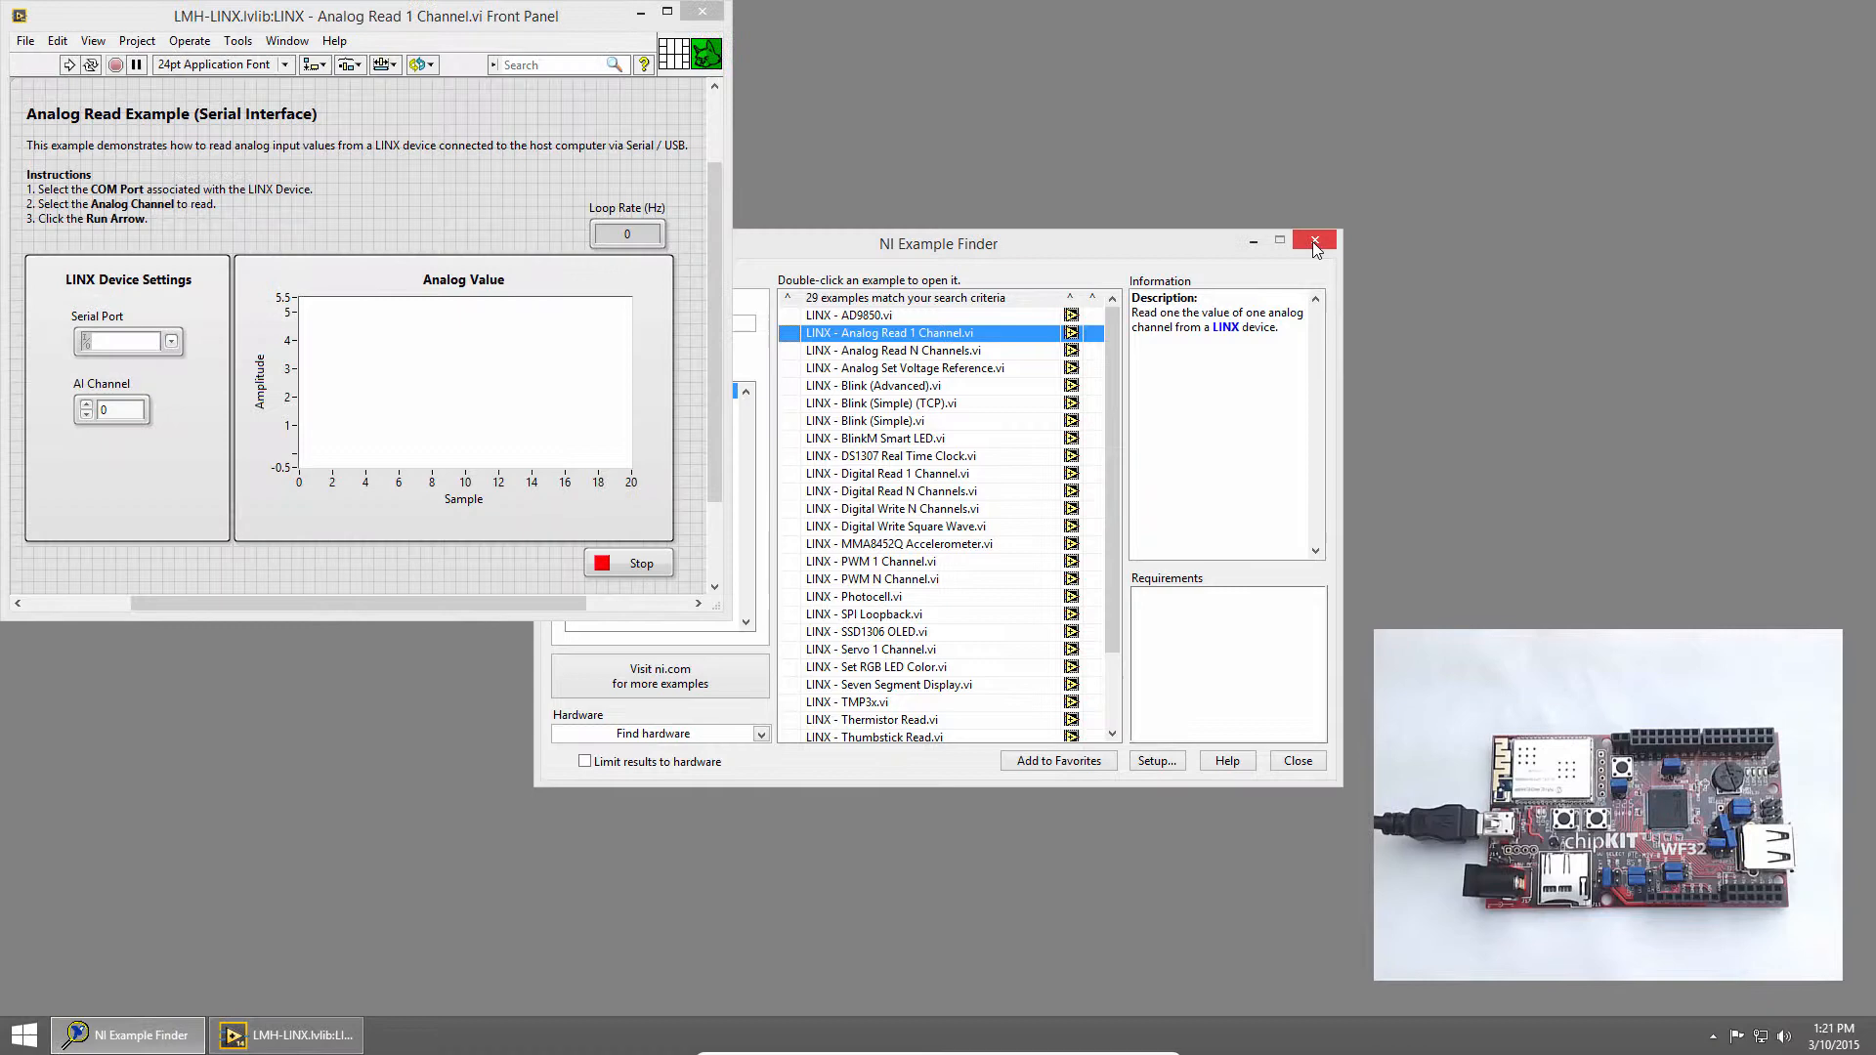
pyautogui.click(1313, 244)
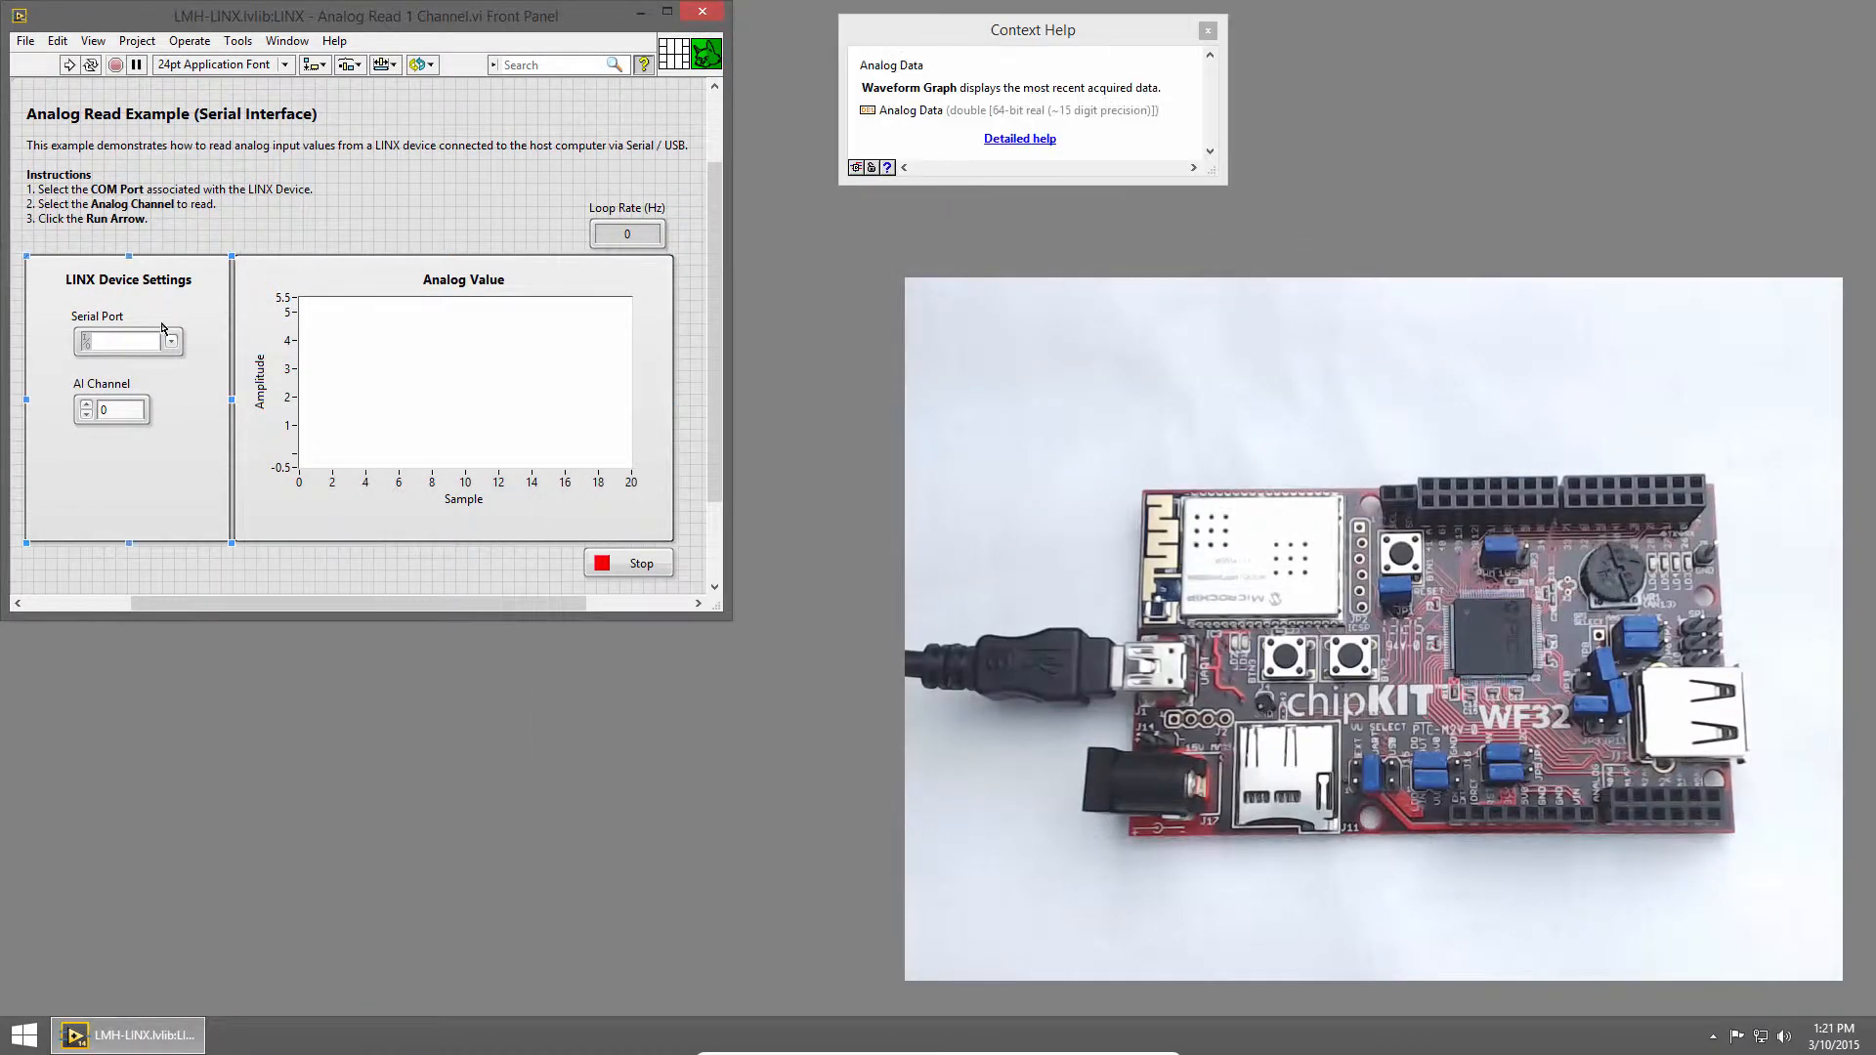
# Set the Serial Port to COM4 and the AI Channel to 13
pyautogui.click(171, 341)
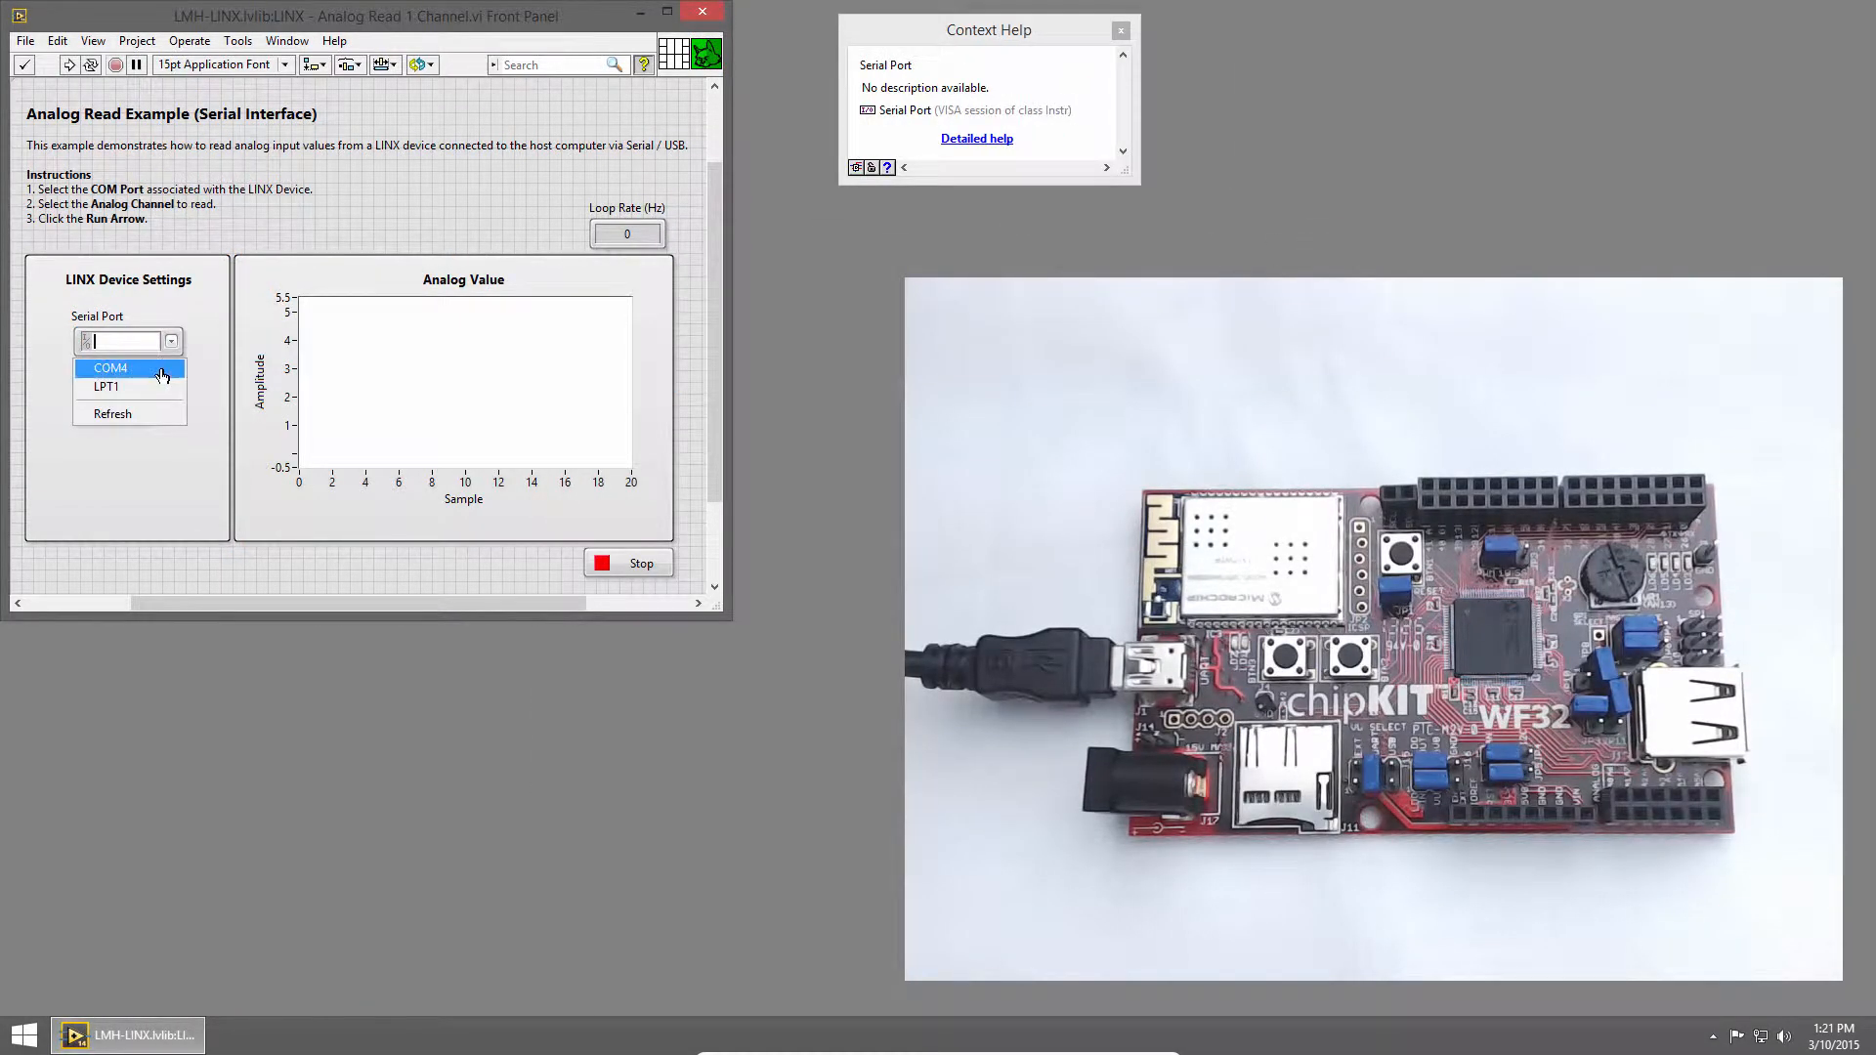
pyautogui.click(111, 367)
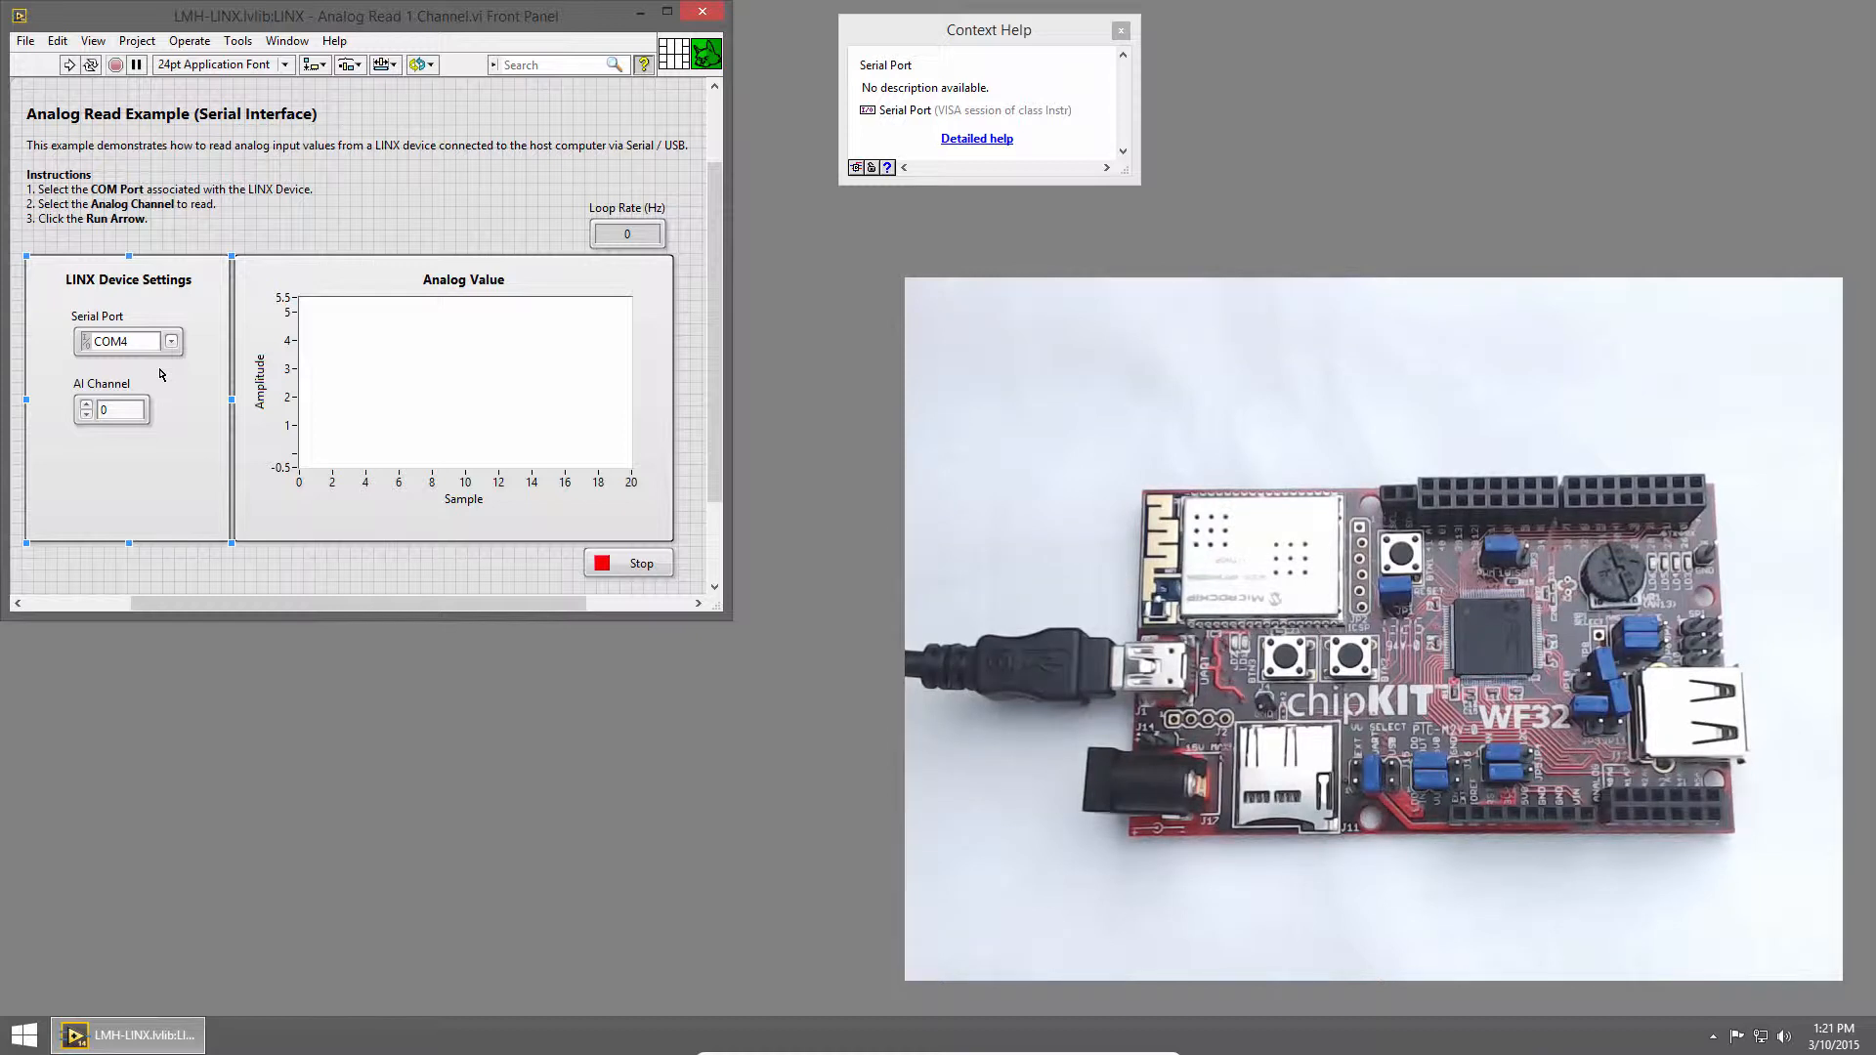
pyautogui.click(111, 410)
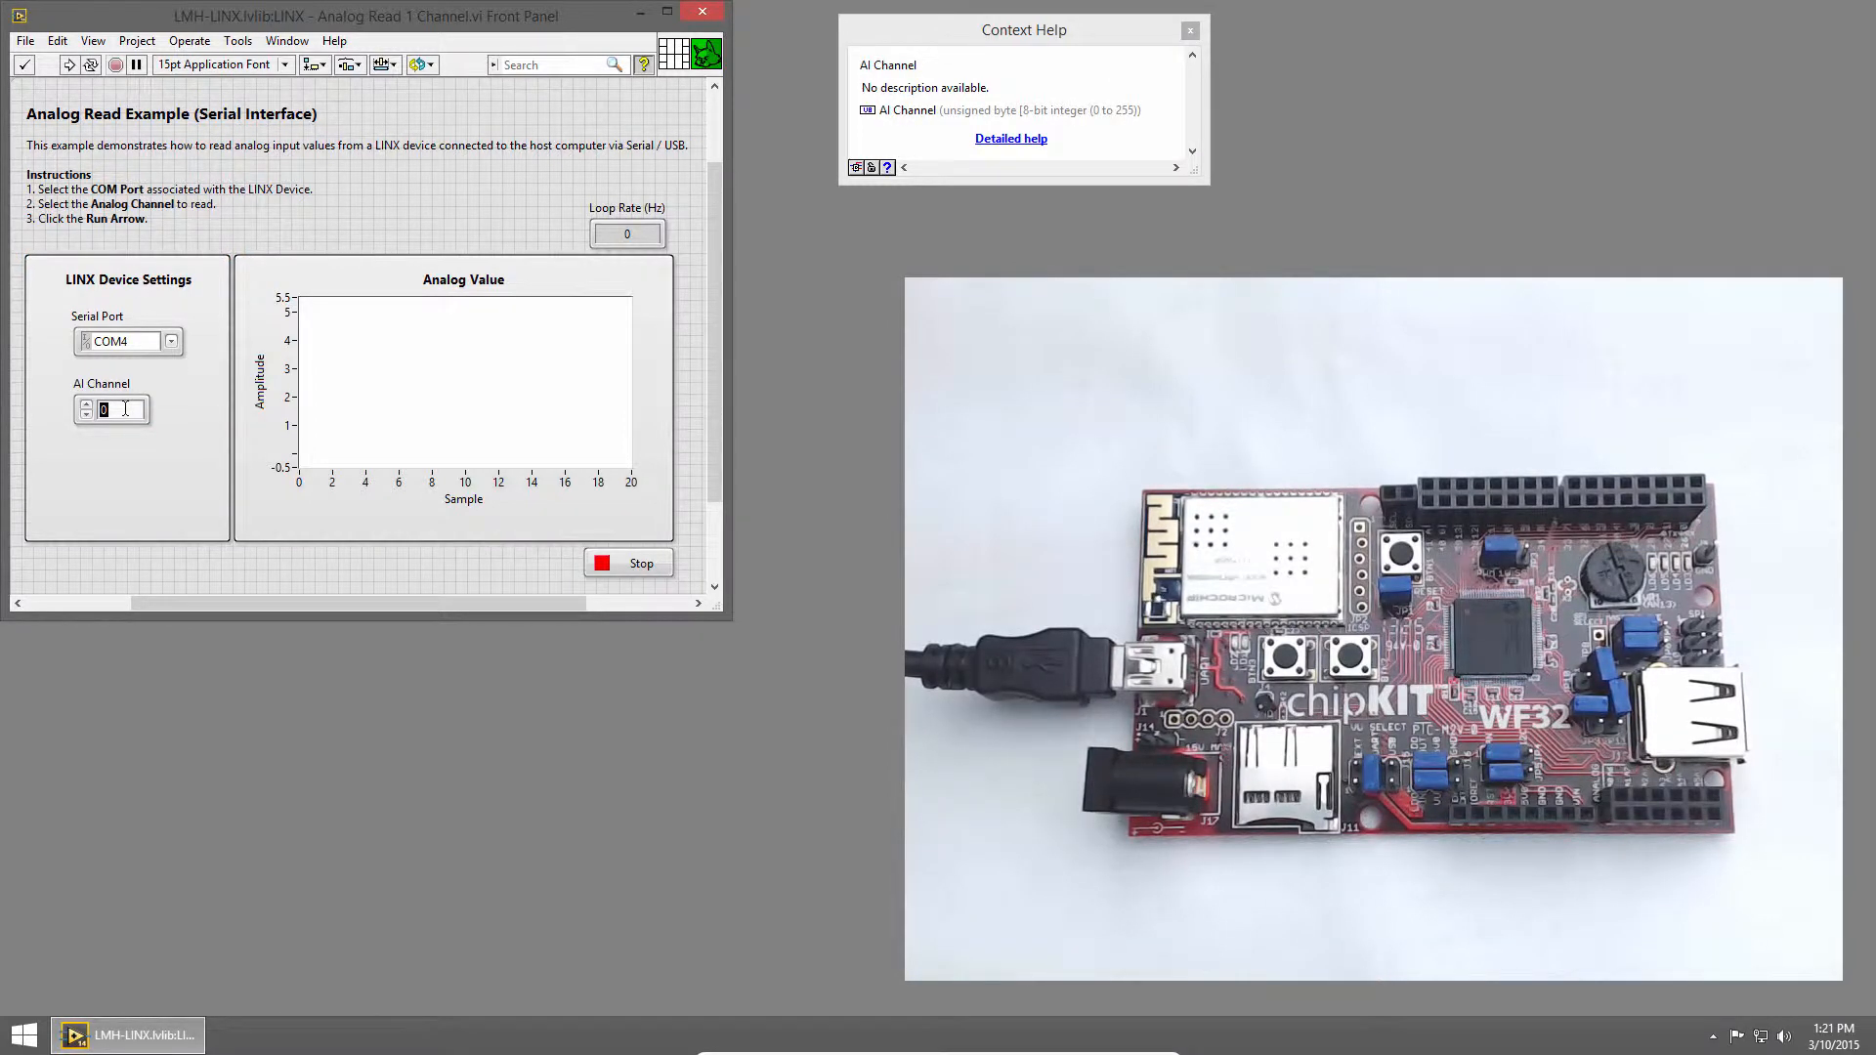
pyautogui.write('13')
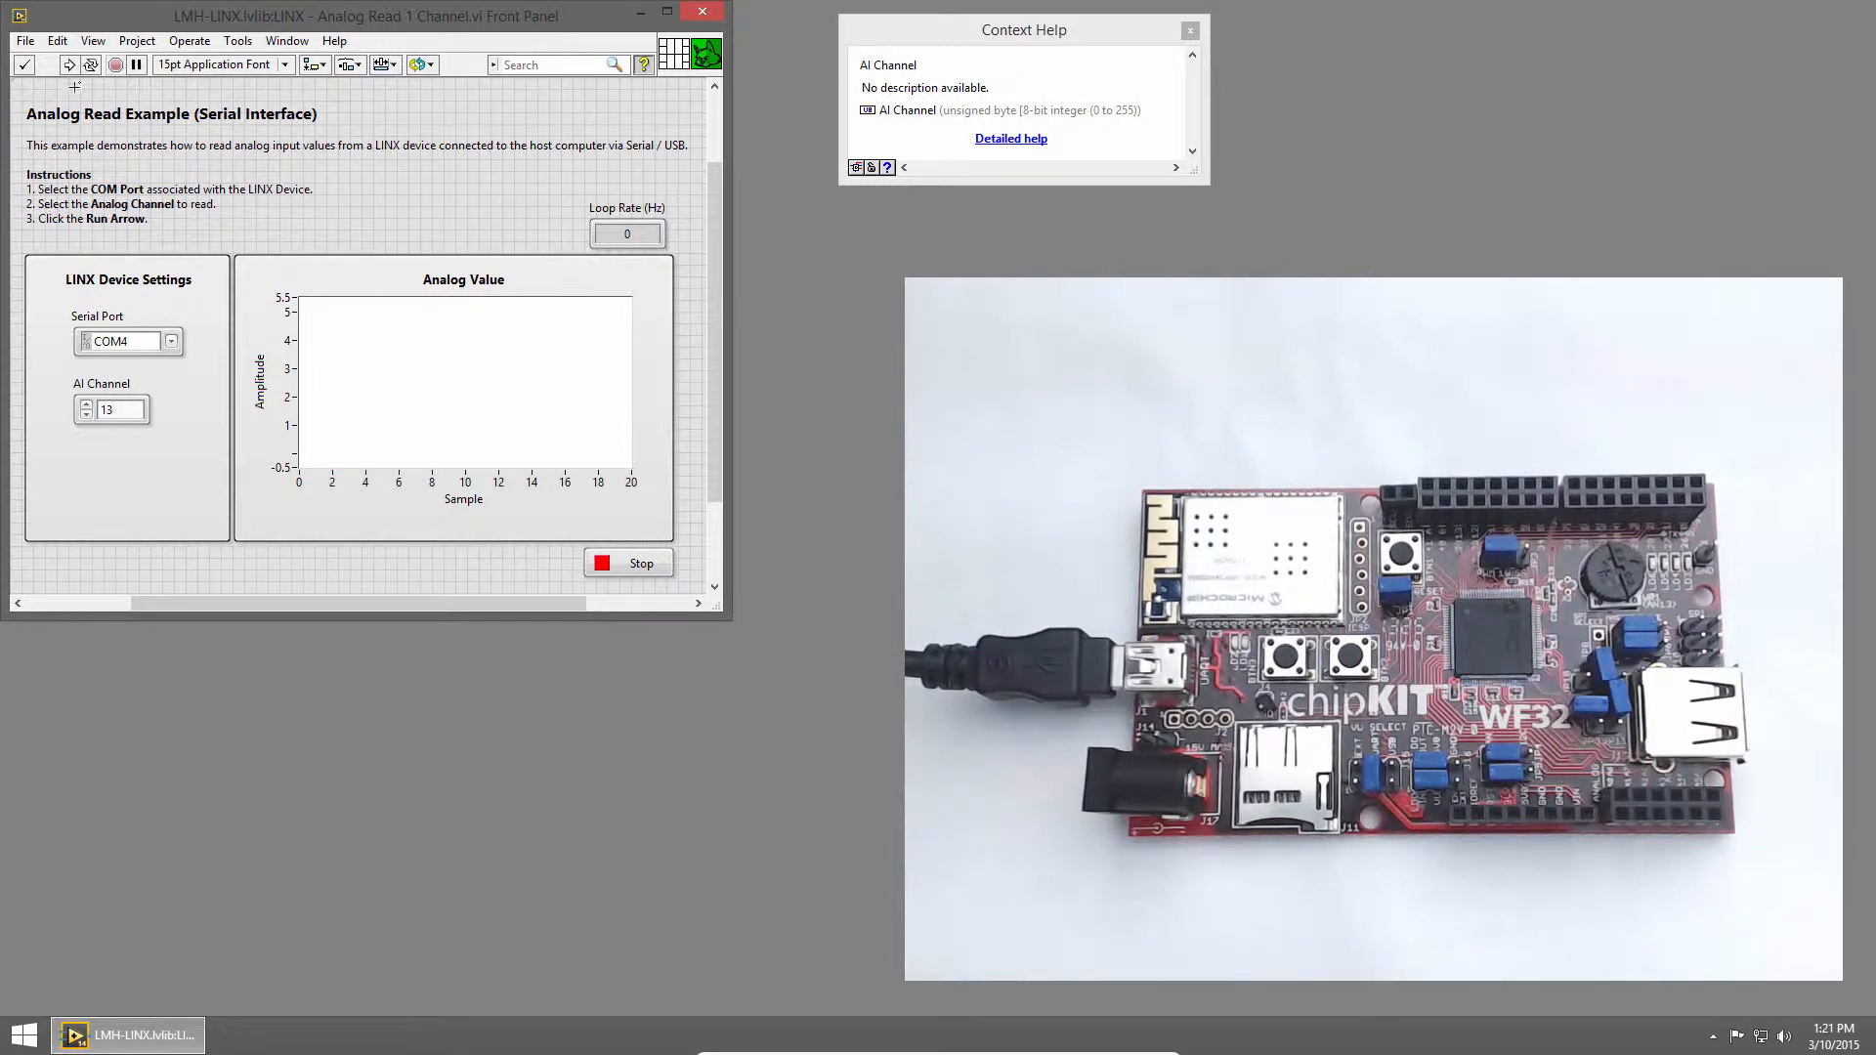
pyautogui.click(69, 64)
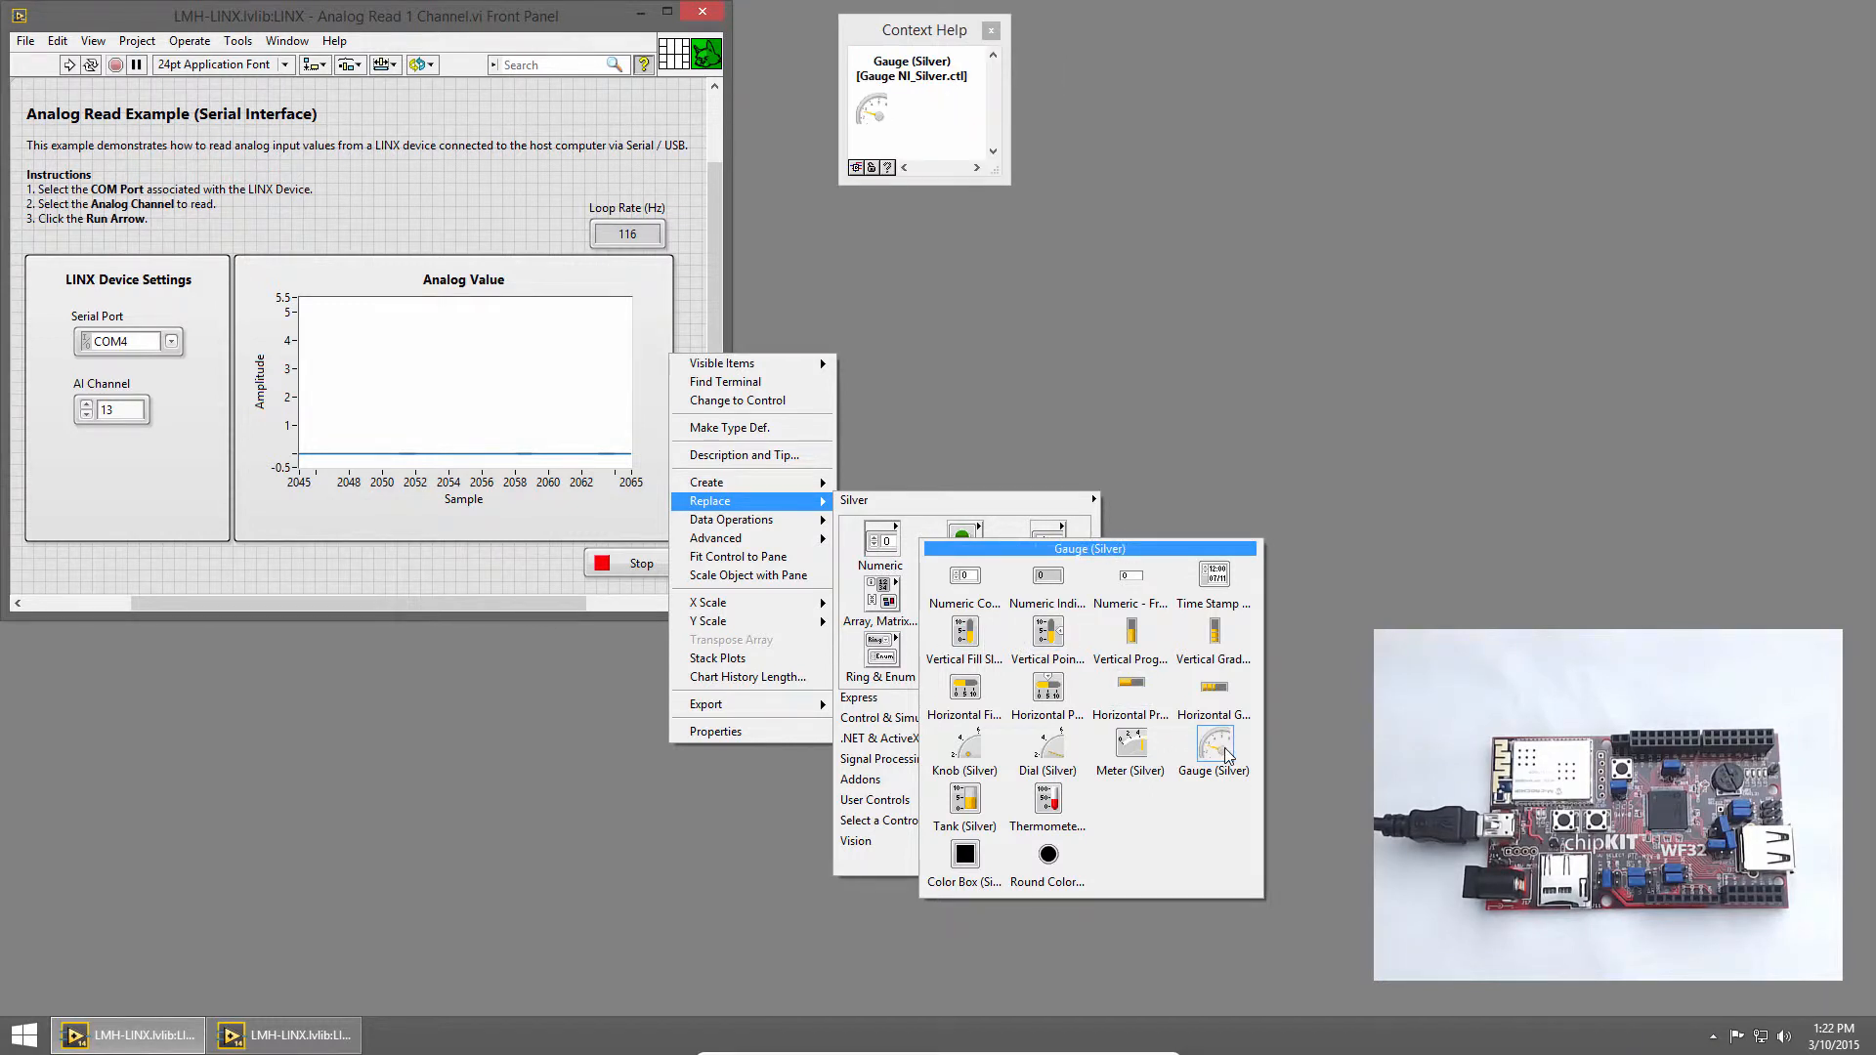
# Swap the Analog Value waveform graph for a Gauge (Silver) indicator
pyautogui.click(1213, 748)
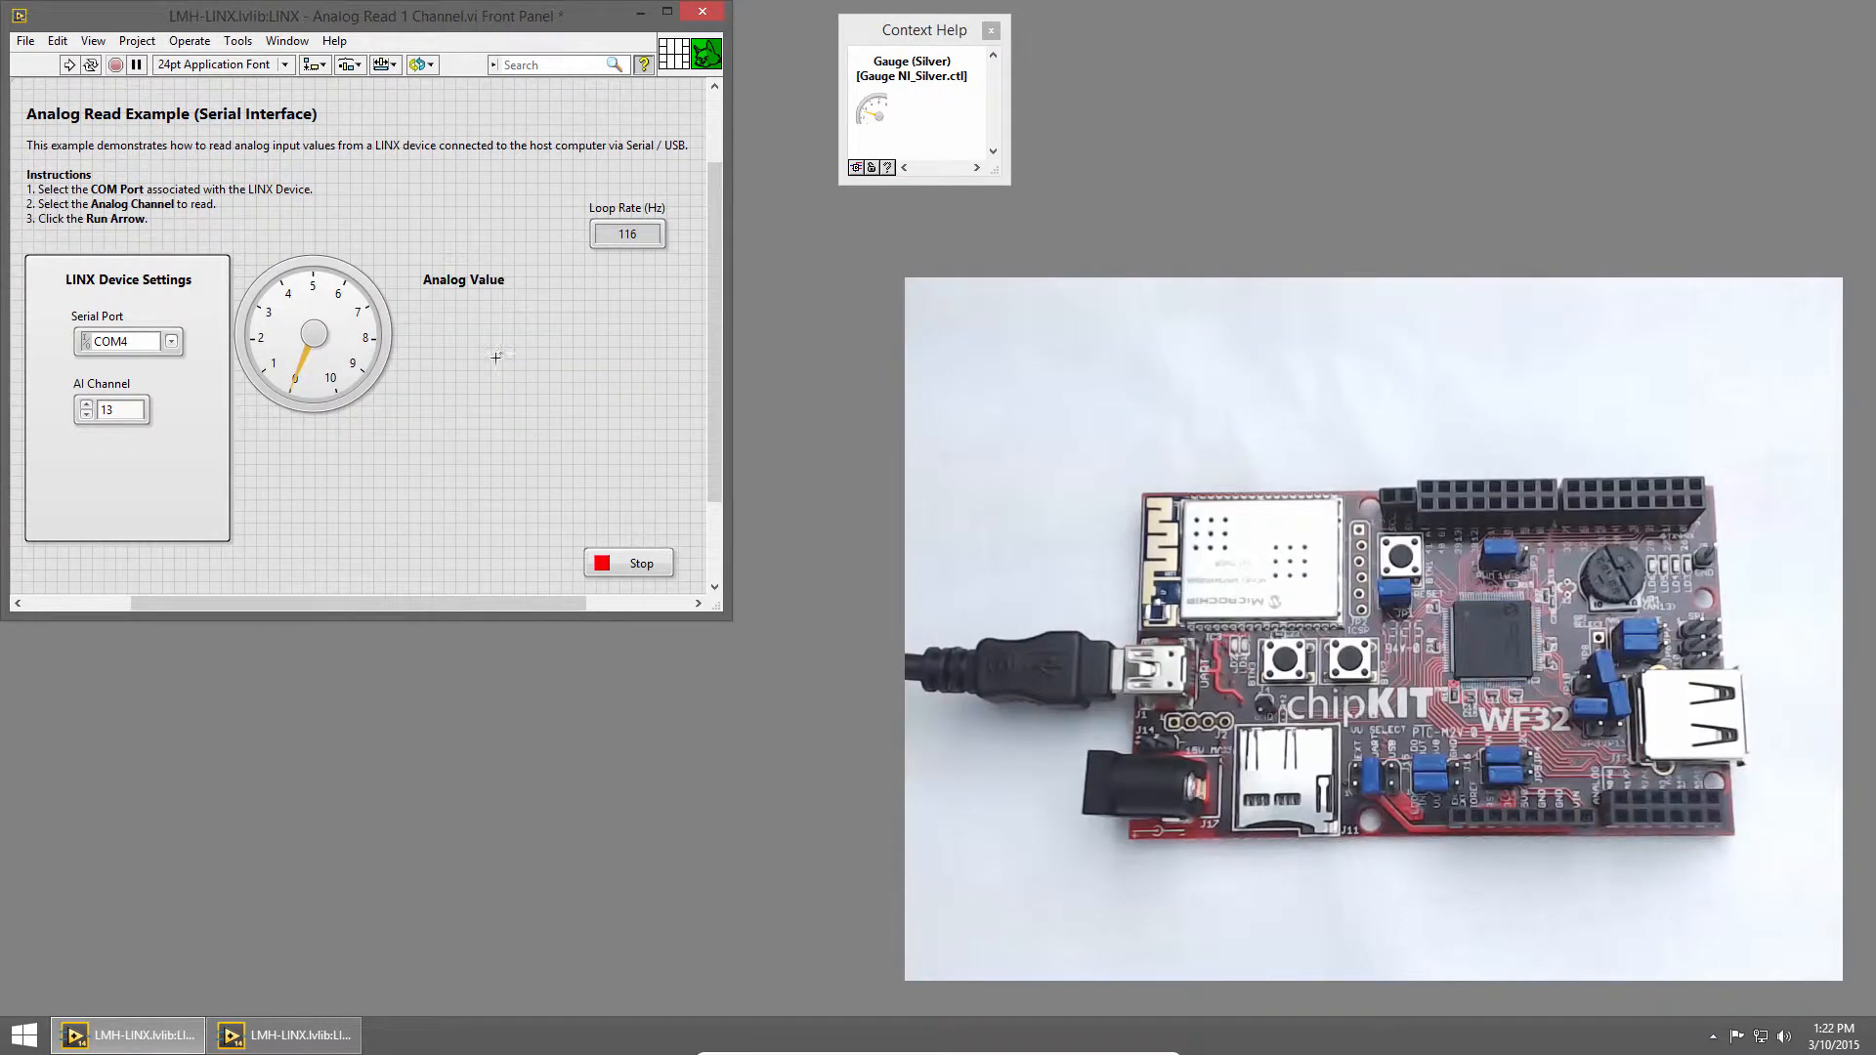
# Move the gauge under the Analog Value label and enlarge it to fill the area
pyautogui.click(314, 333)
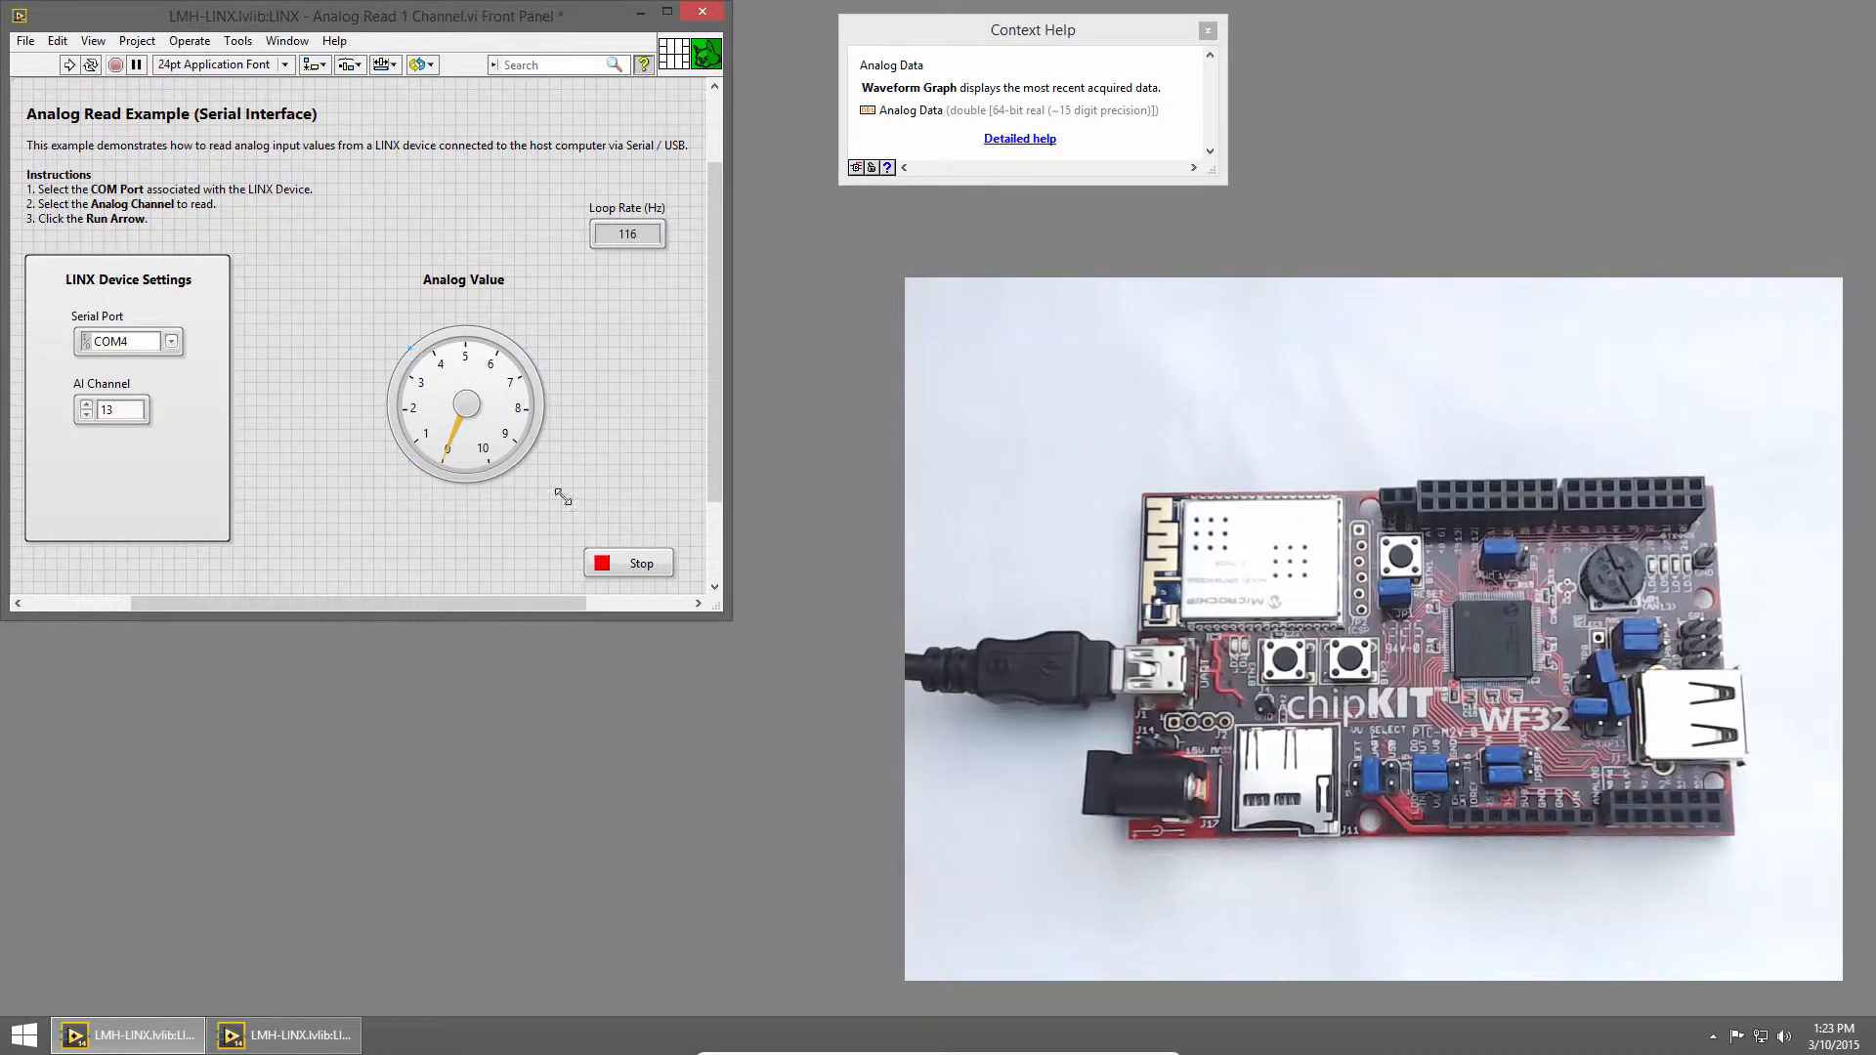
pyautogui.moveTo(563, 497); pyautogui.dragTo(571, 470)
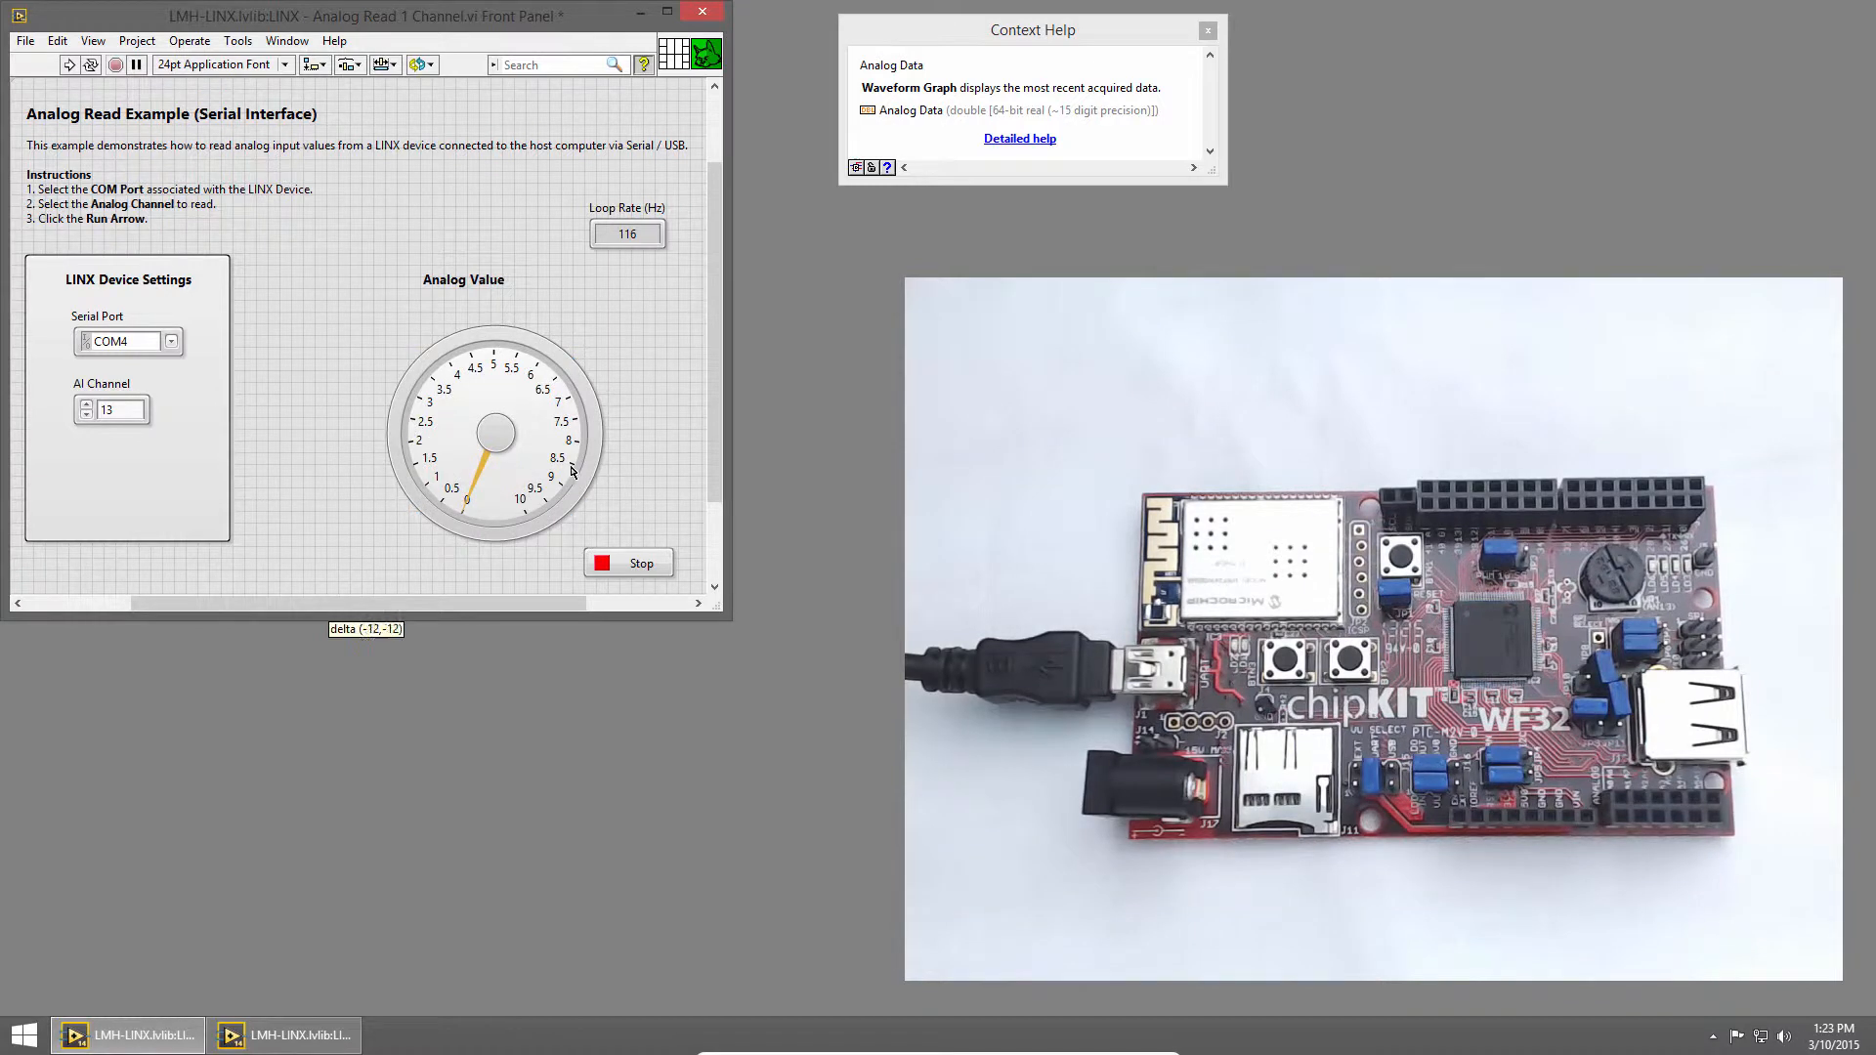